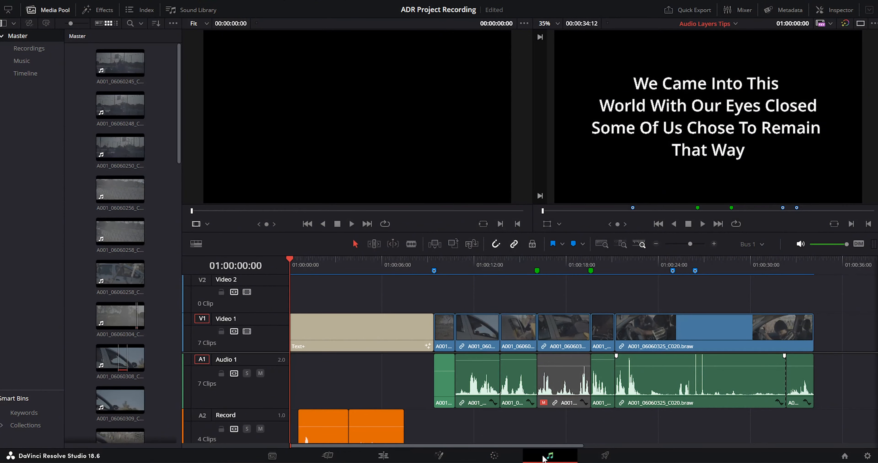
- Switch to the Fairlight page and enable Show Audio Track Layers from the View menu
left_click(549, 456)
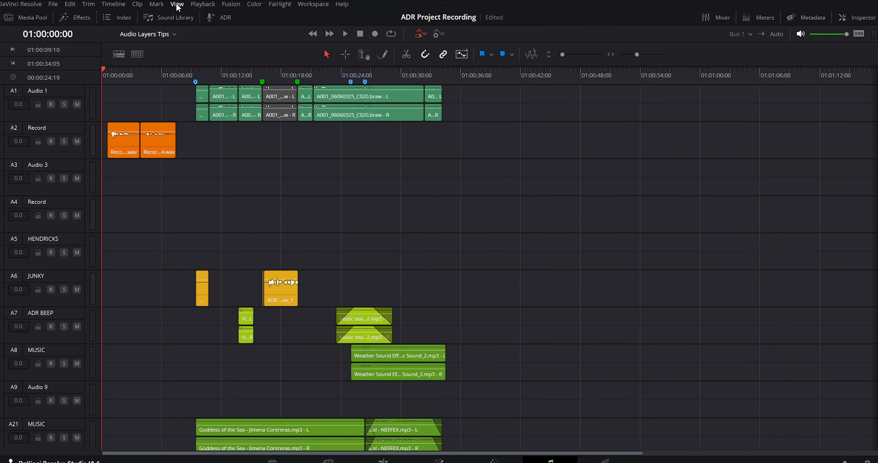
left_click(177, 4)
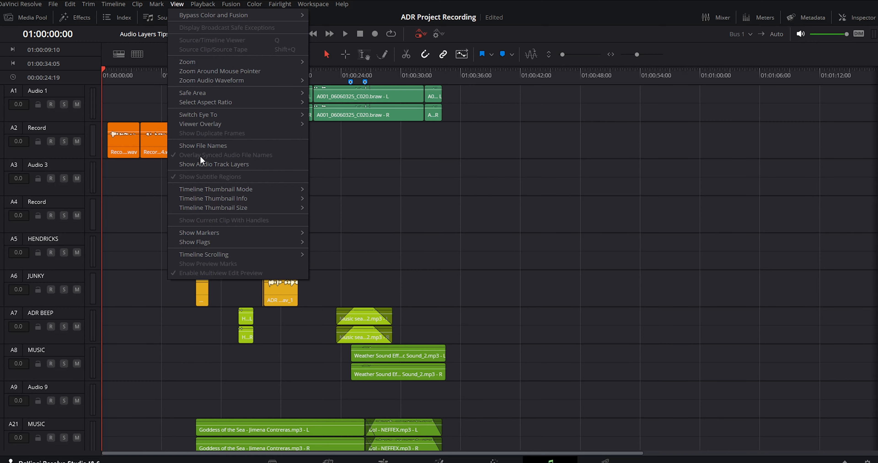
left_click(214, 164)
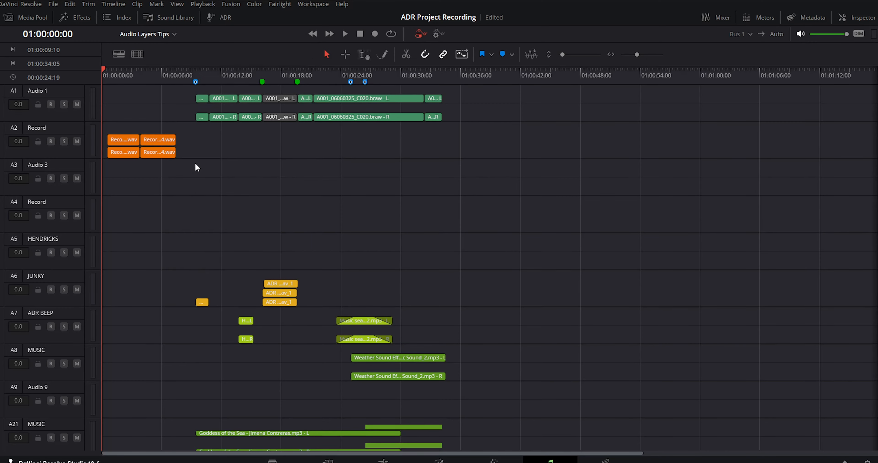
mouse_move(280, 282)
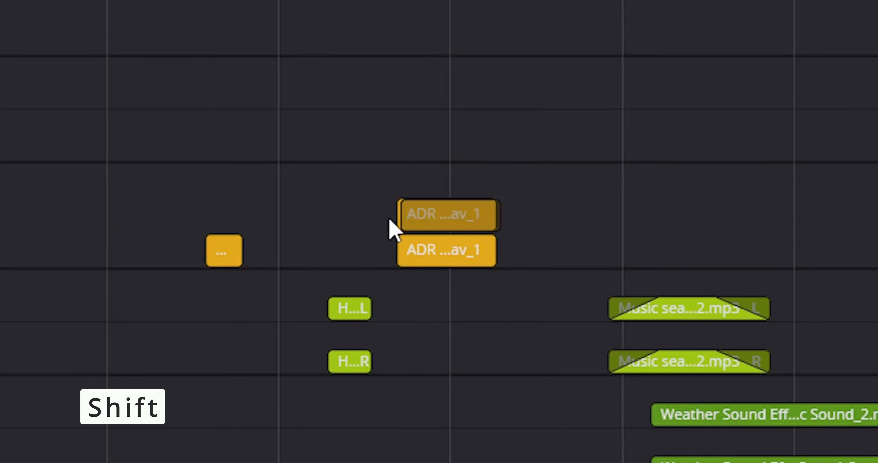
- Shift-drag the ADR take onto its own layer above the other take, then park the playhead near the start
left_click_drag(447, 215, 449, 180)
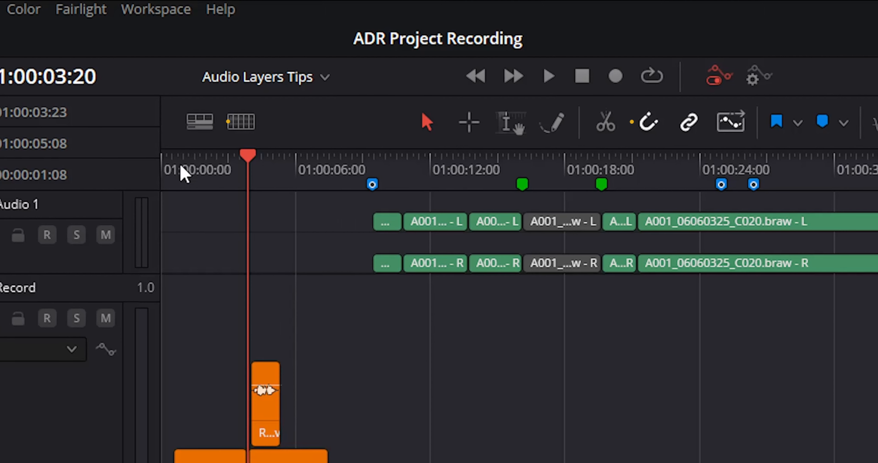
left_click(606, 122)
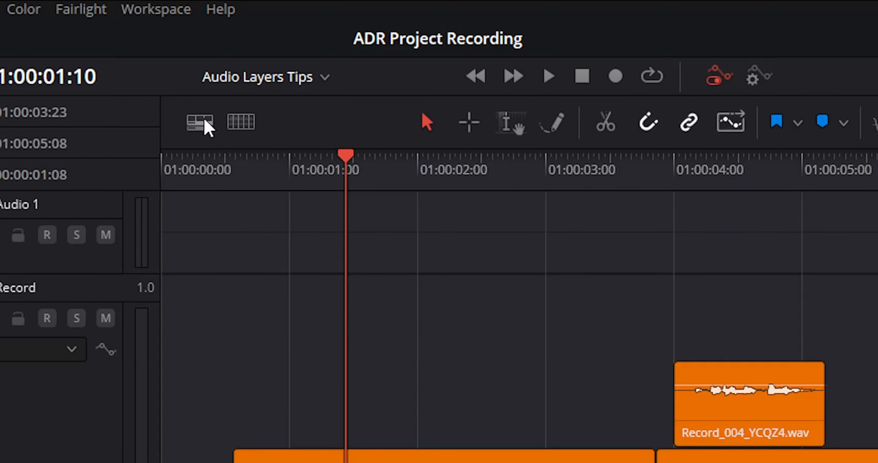
- Enable Loop Jog in the Timeline View Options navigation settings
left_click(199, 122)
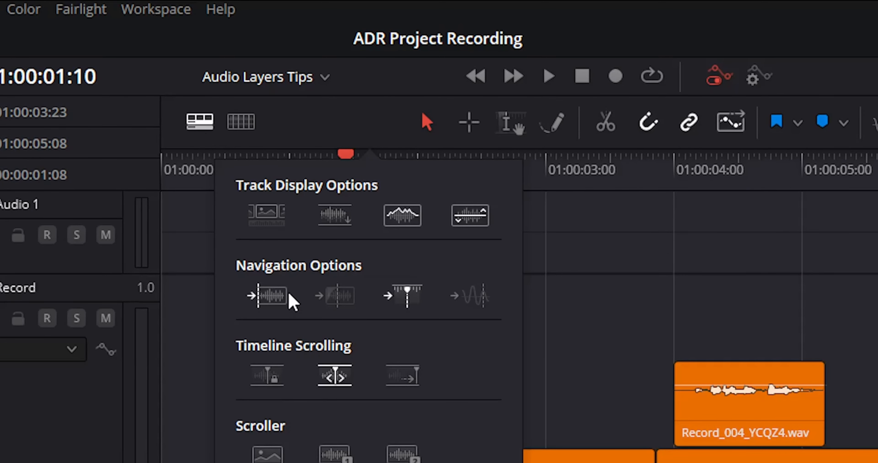
left_click(267, 295)
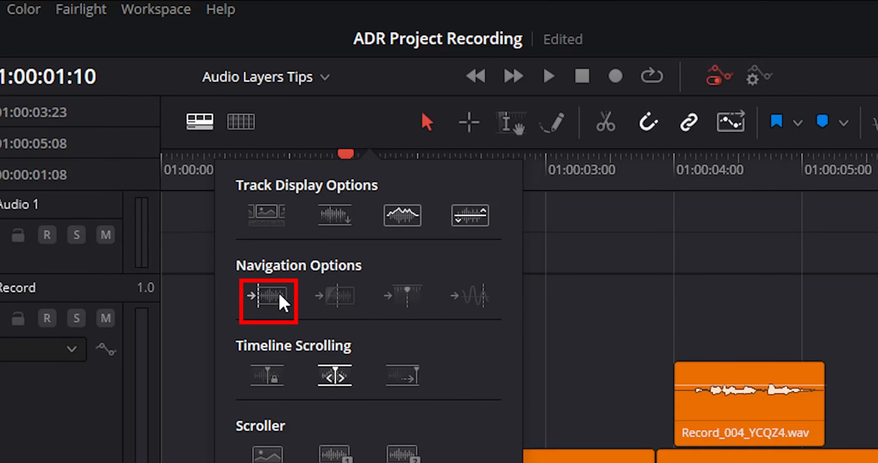
left_click(267, 295)
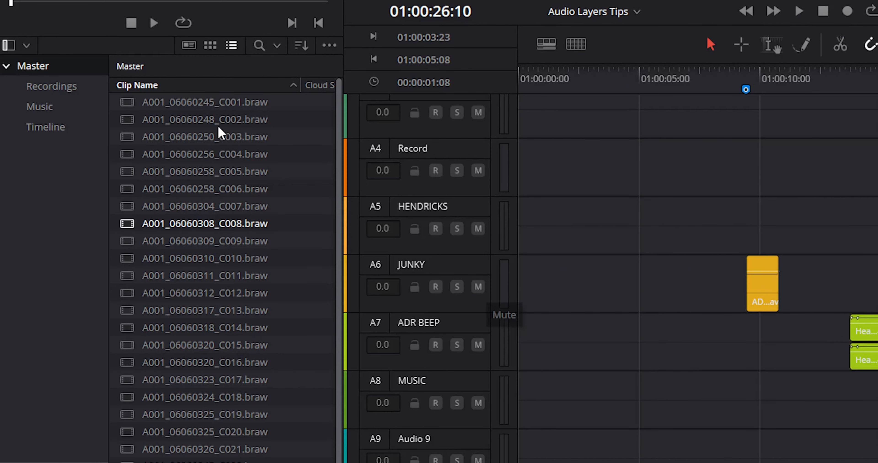
- Open the Nested Timeline from the Timeline bin and select its Foley footsteps clip
left_click(45, 126)
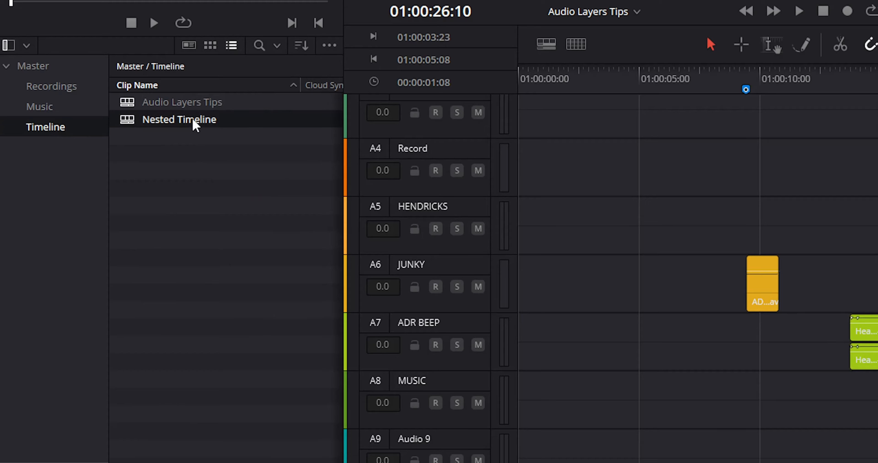
double_click(179, 120)
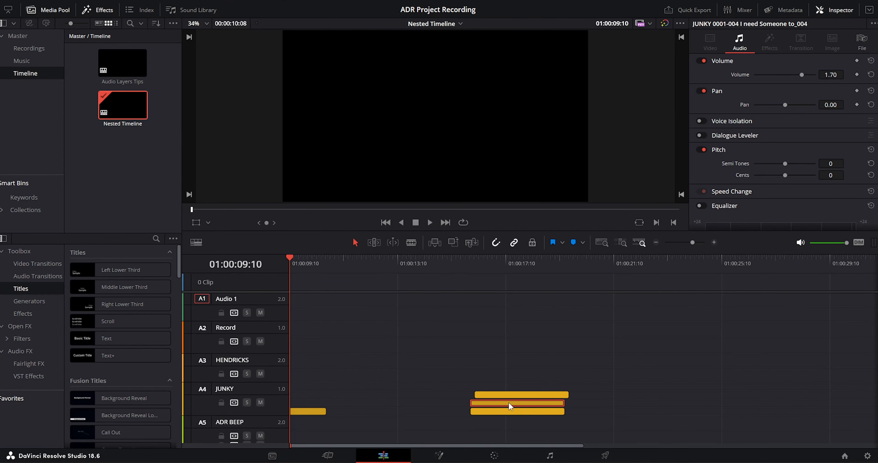
mouse_move(496, 414)
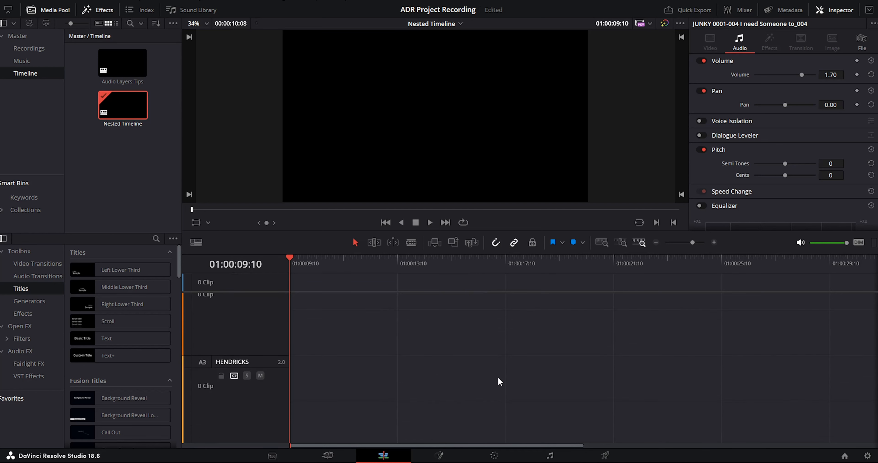
scroll("down", 3)
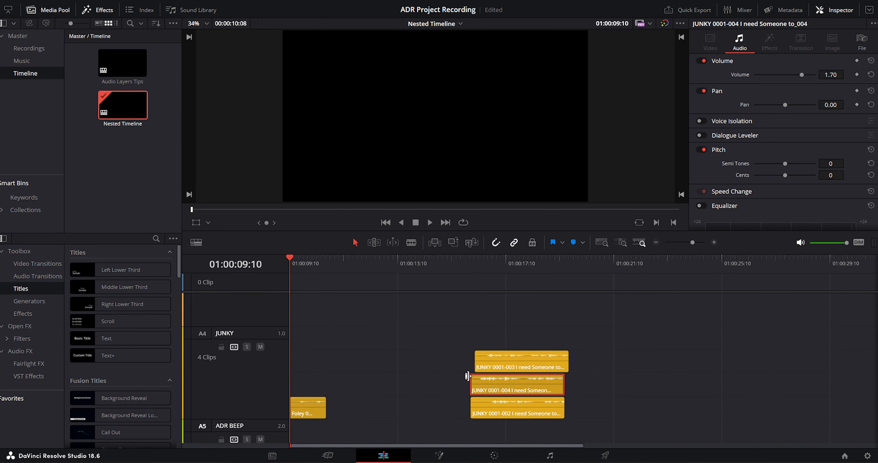
left_click(515, 386)
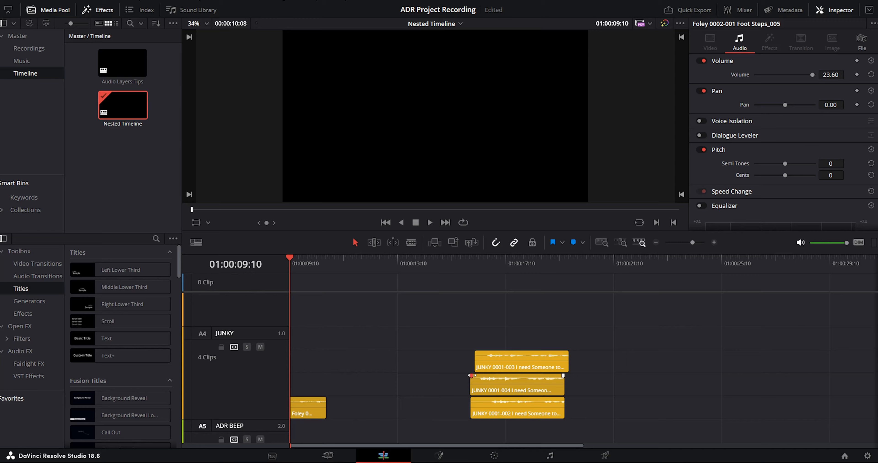
left_click(549, 455)
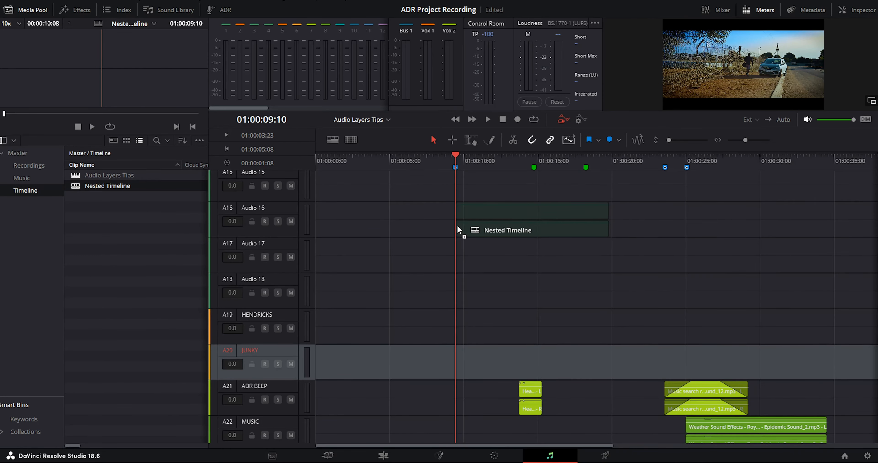
- Place the Nested Timeline on Audio 16 and raise its clip volume to 30 dB
double_click(107, 185)
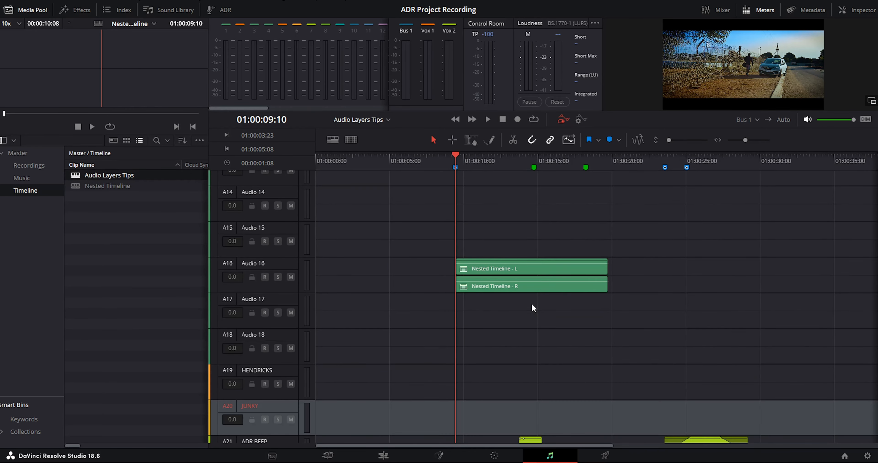
left_click_drag(532, 262, 532, 260)
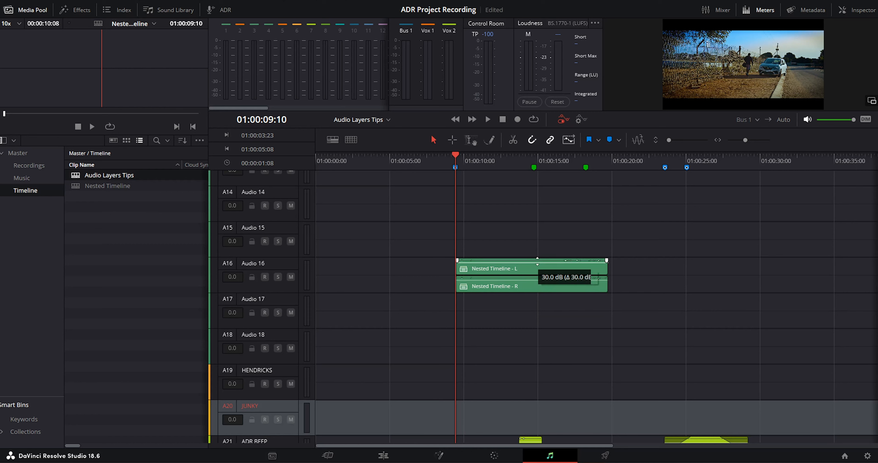
left_click(382, 456)
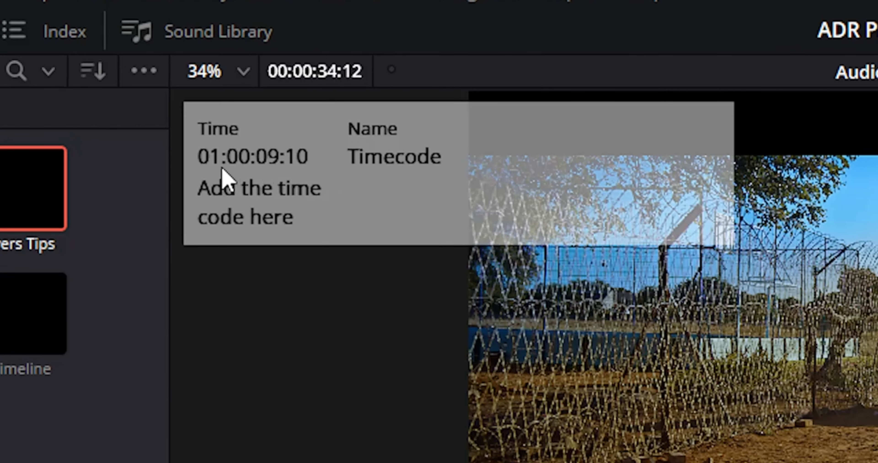
mouse_move(330, 178)
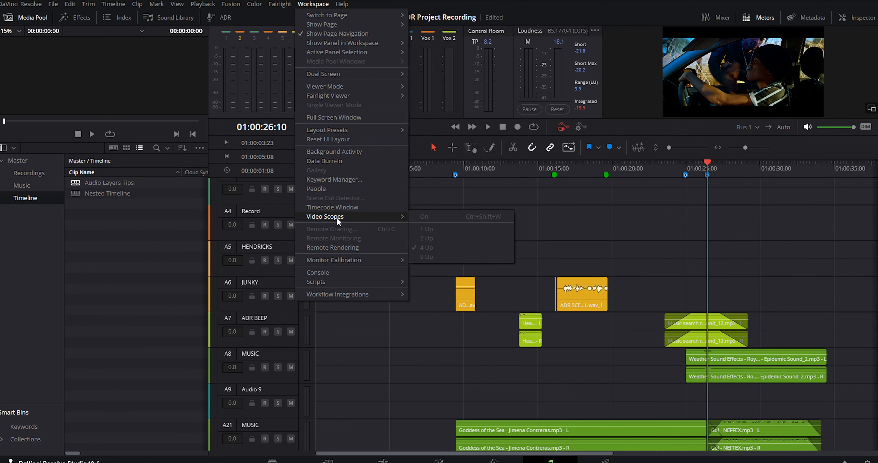
- Show the floating Timecode window reading 01:00:09:10 and move it to the right
left_click(332, 207)
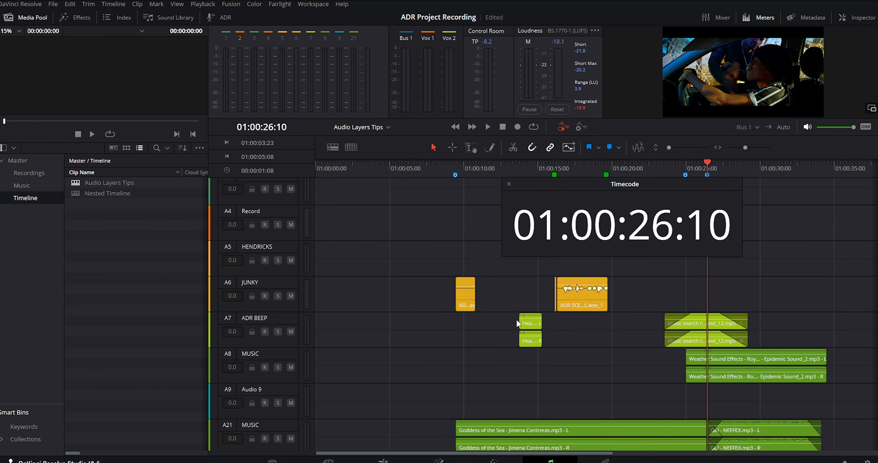
left_click_drag(624, 184, 664, 175)
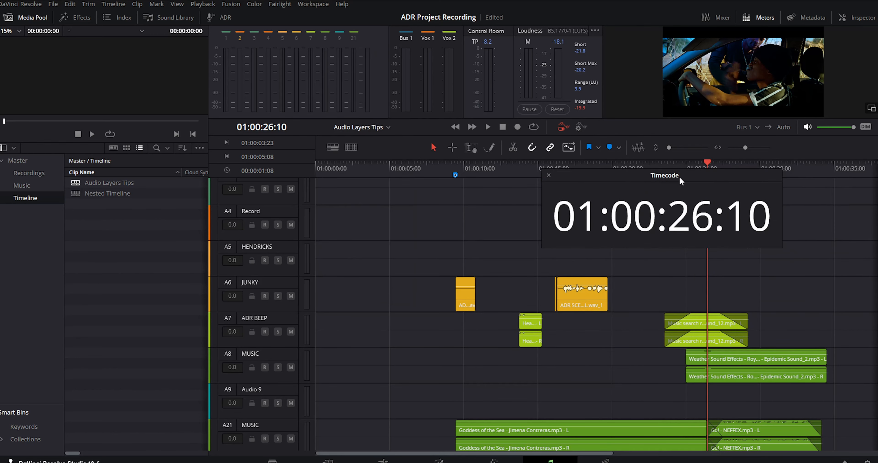
- Change the Nested Timeline's starting timecode from its Media Pool context menu
right_click(108, 193)
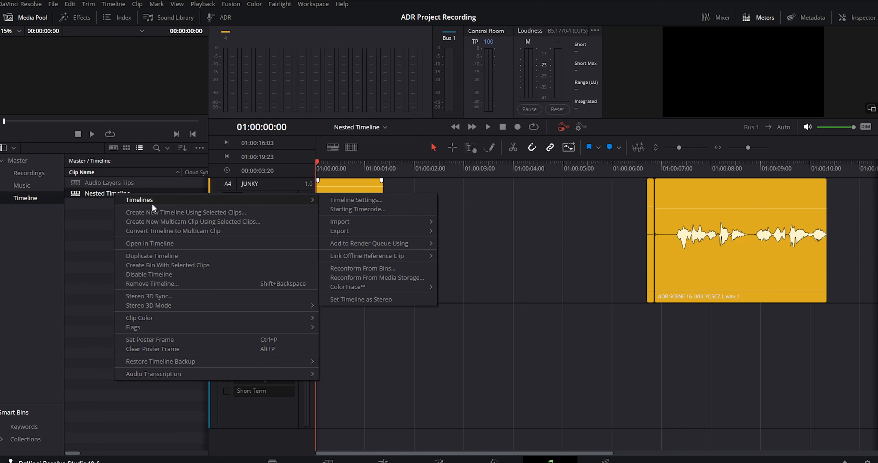
left_click(358, 209)
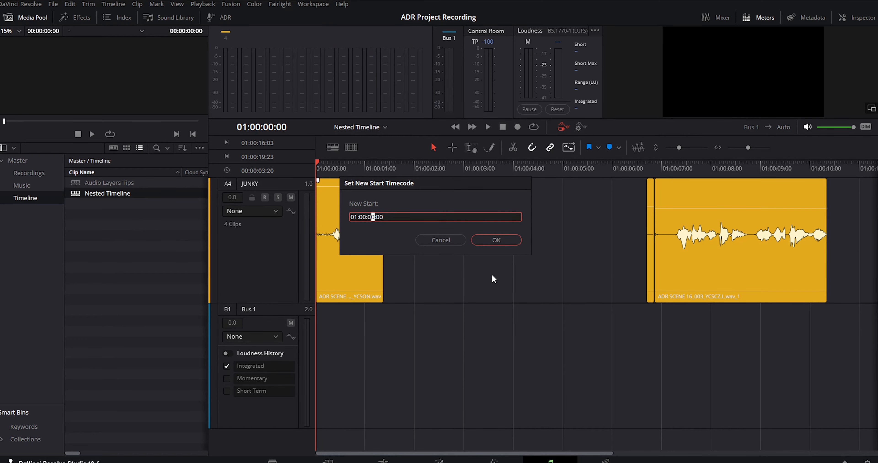
left_click(494, 240)
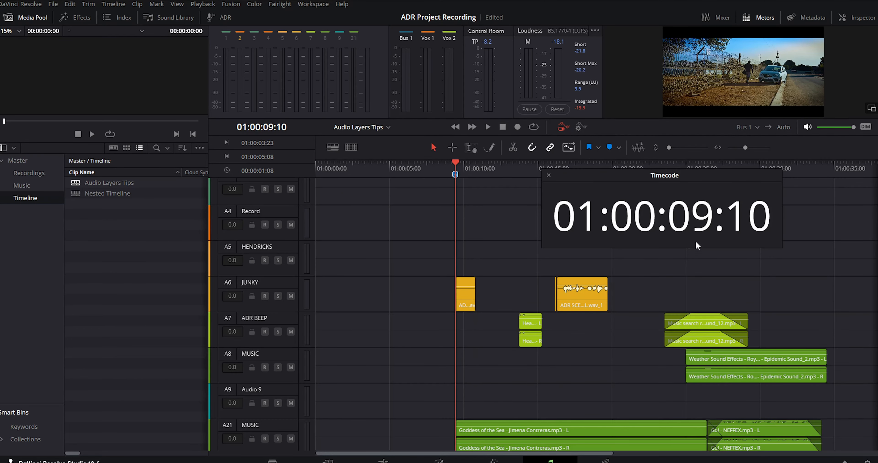
- Bring up Decompose in Place for Nested Timeline_1 and browse the Music and Timeline bins
right_click(493, 274)
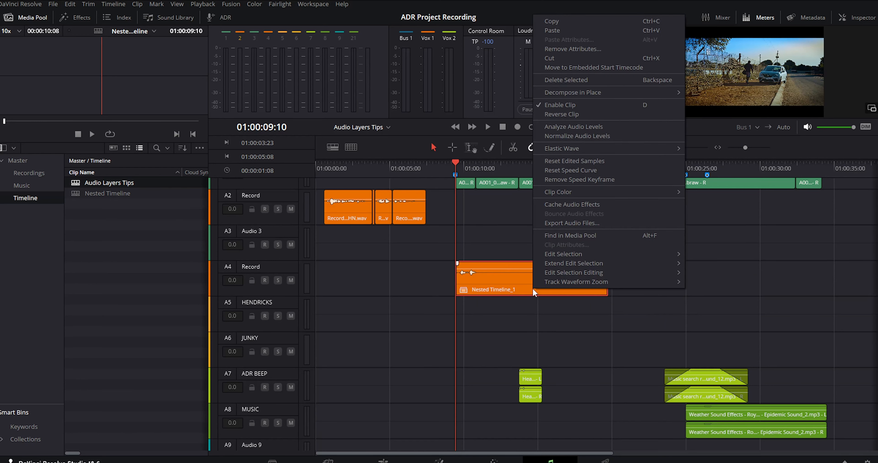
mouse_move(572, 92)
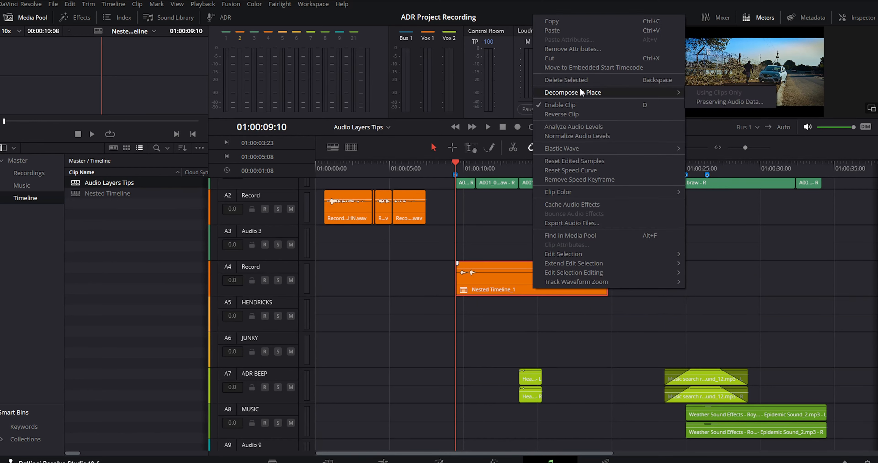
mouse_move(728, 102)
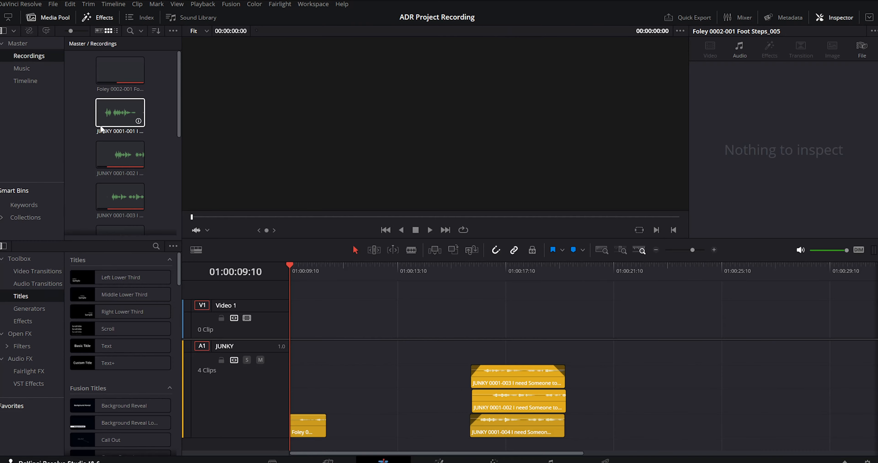
left_click(21, 67)
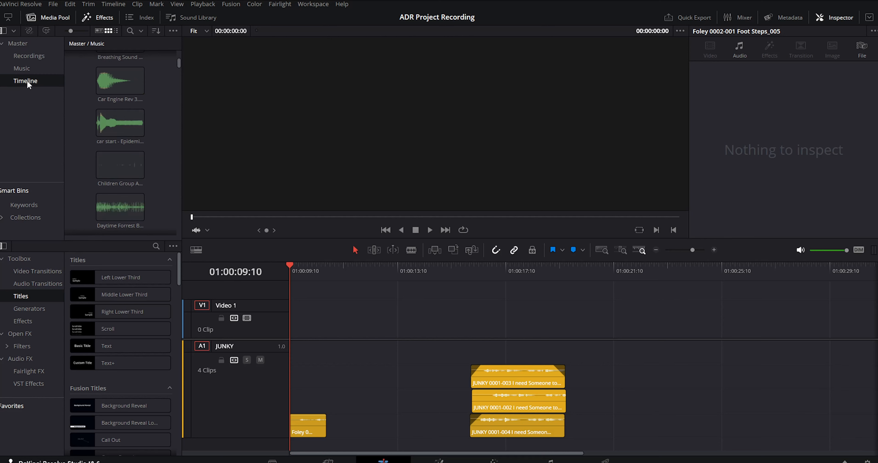
left_click(25, 80)
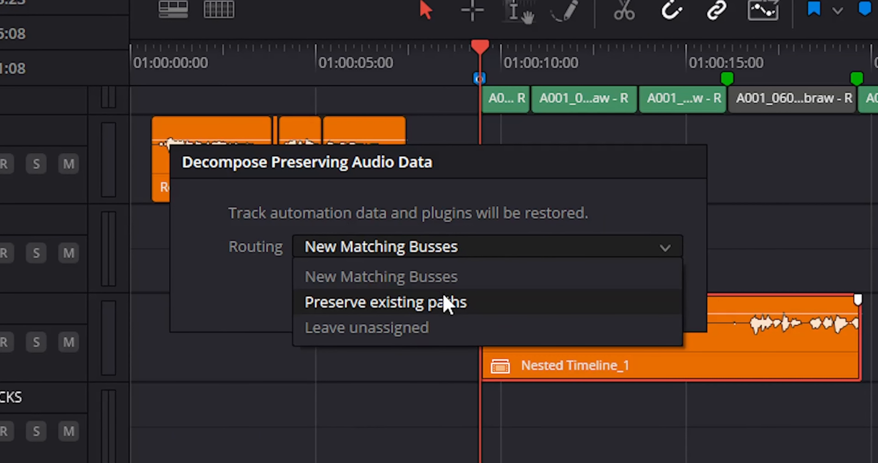
- Try the routing options, then decompose Nested Timeline_1 into its original tracks like JOHN
left_click(385, 301)
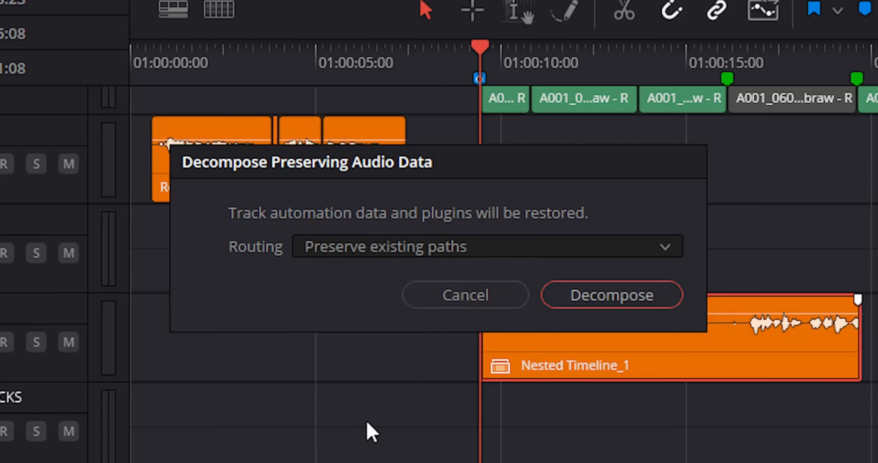
mouse_move(486, 251)
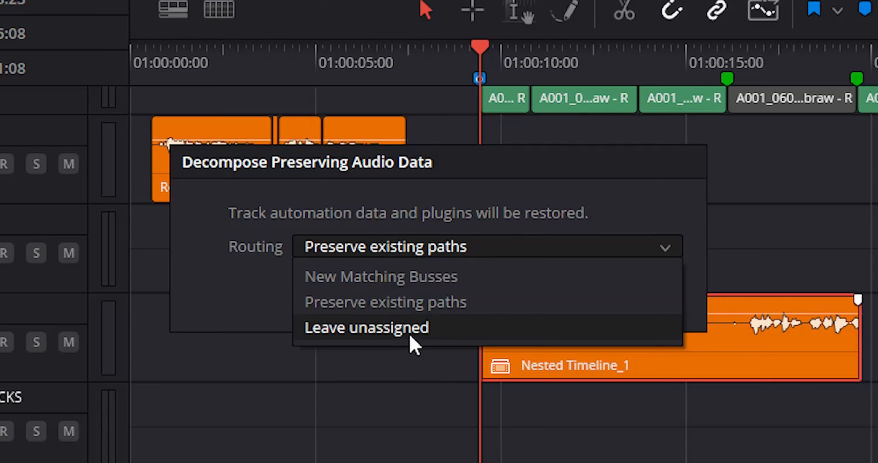
left_click(366, 327)
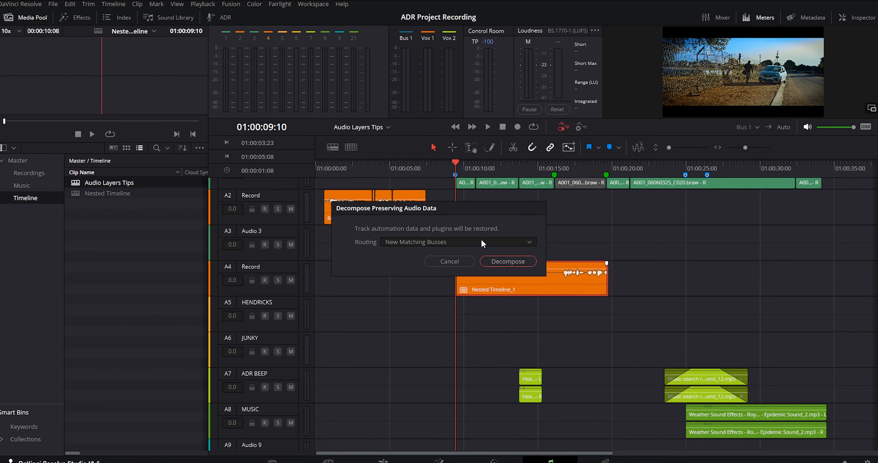
left_click(507, 261)
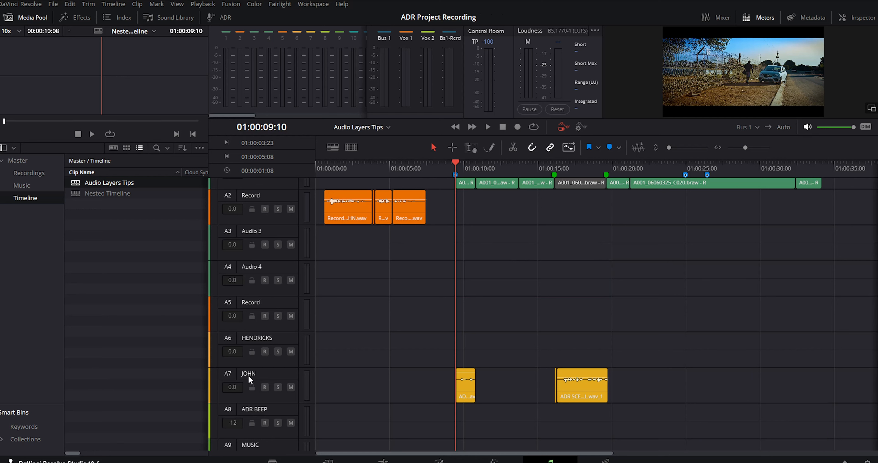
mouse_move(244, 376)
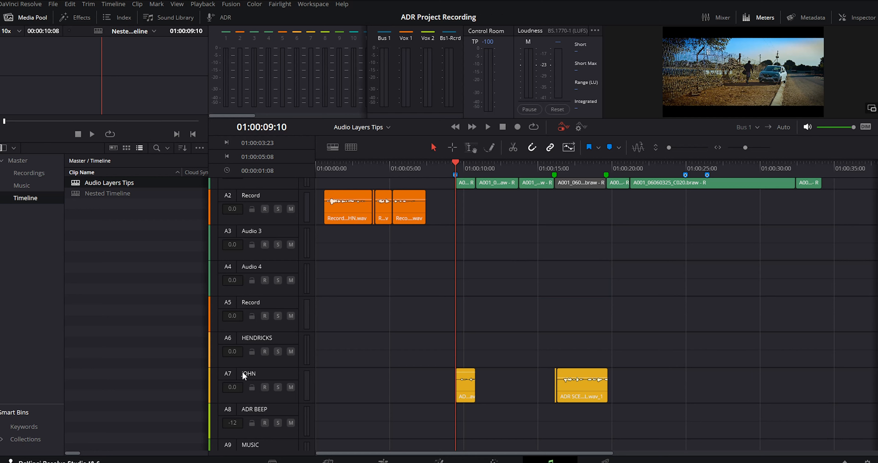
mouse_move(265, 375)
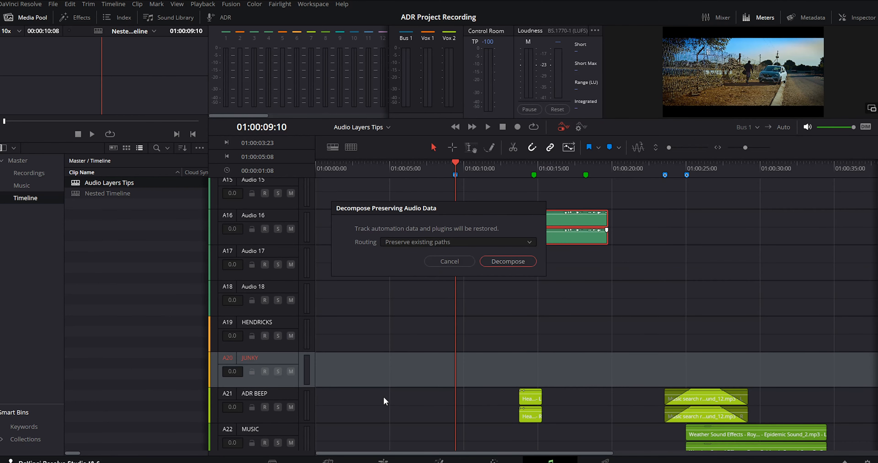
mouse_move(479, 335)
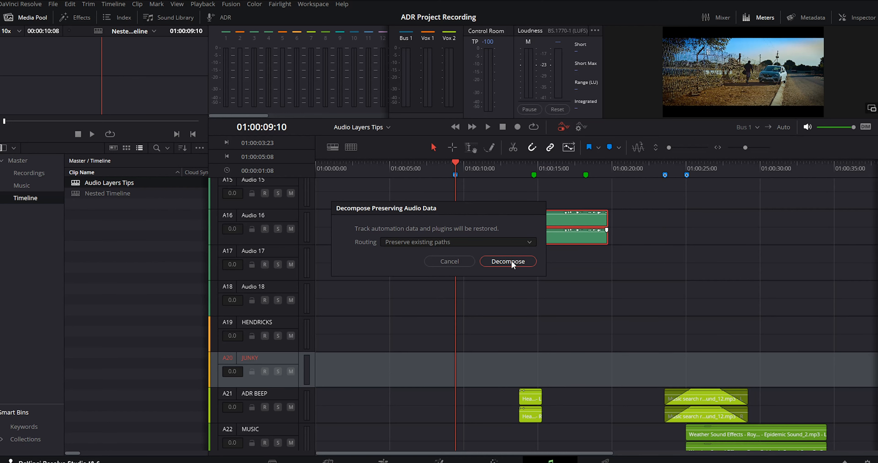
- Decompose Nested Timeline_1 again with Routing set to Preserve existing paths, restoring the JUNKY clips
left_click(507, 261)
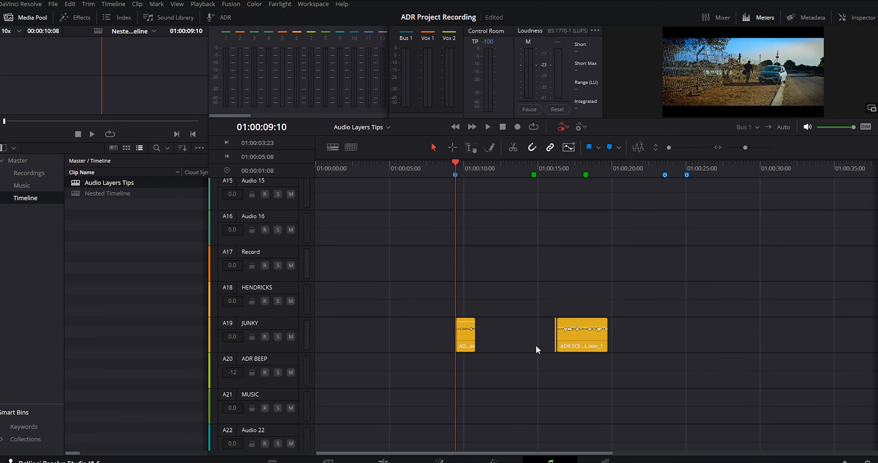
scroll("down", 3)
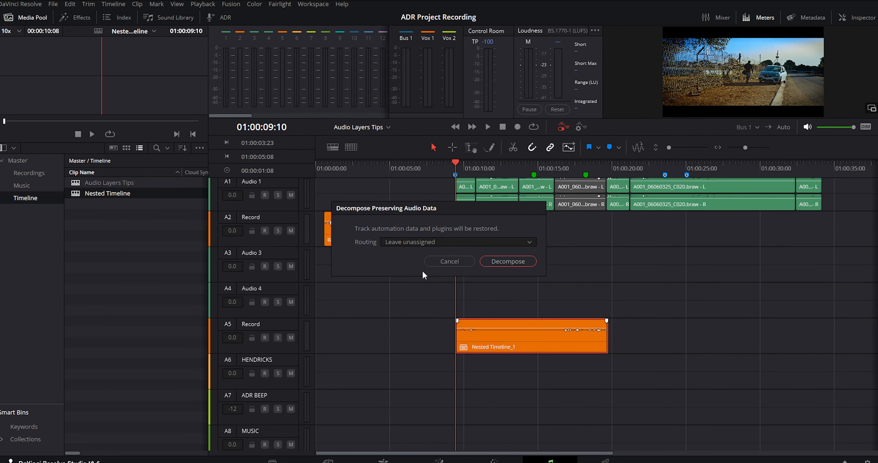
left_click(456, 241)
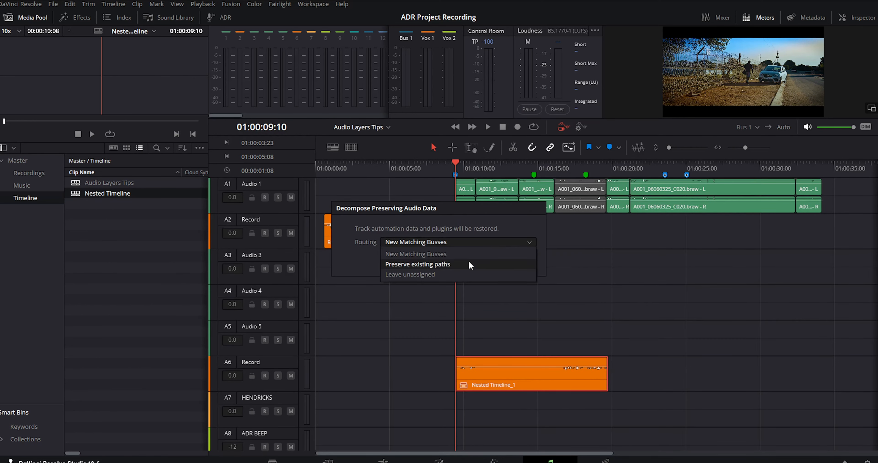
left_click(418, 264)
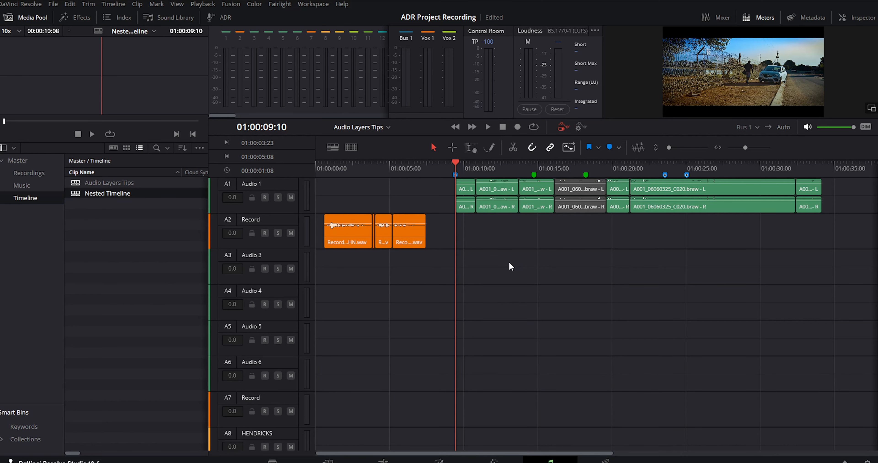
scroll("down", 3)
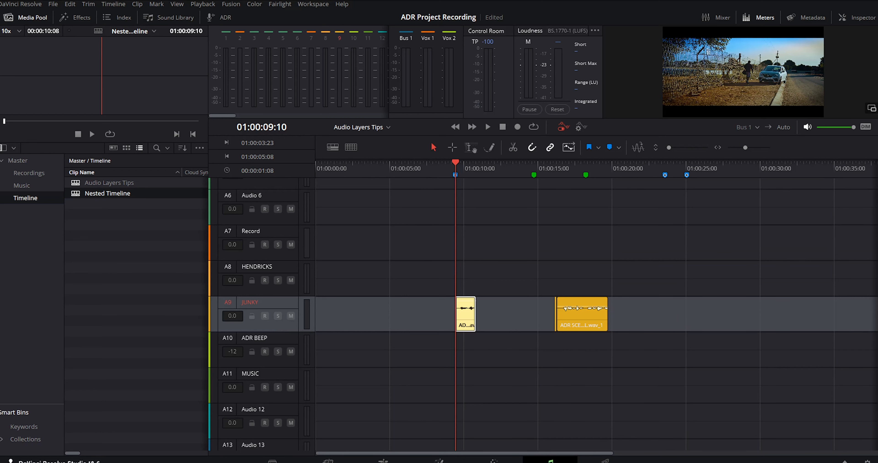
- Turn on looped playback (Alt+/) and play the marked range 01:00:09:10–01:00:23:12
key("Alt+/")
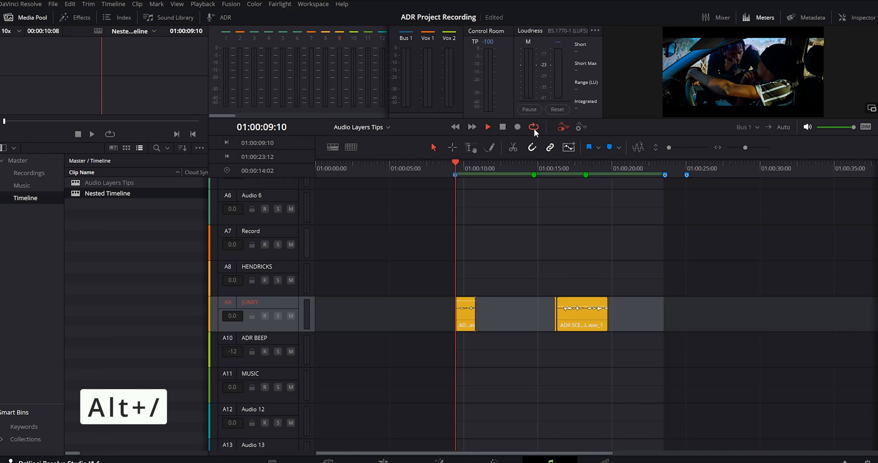
left_click(487, 127)
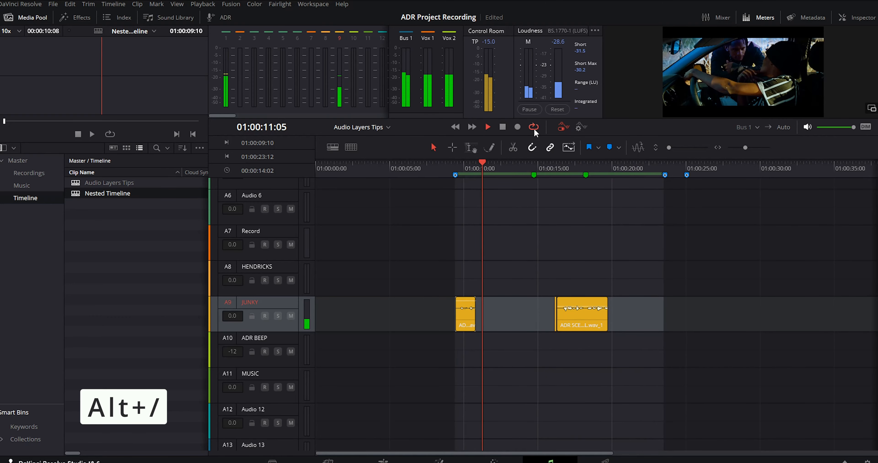
- Expand the MUSIC track's stacked clip layers and bring up the Trim menu's fade commands
scroll("right", 3)
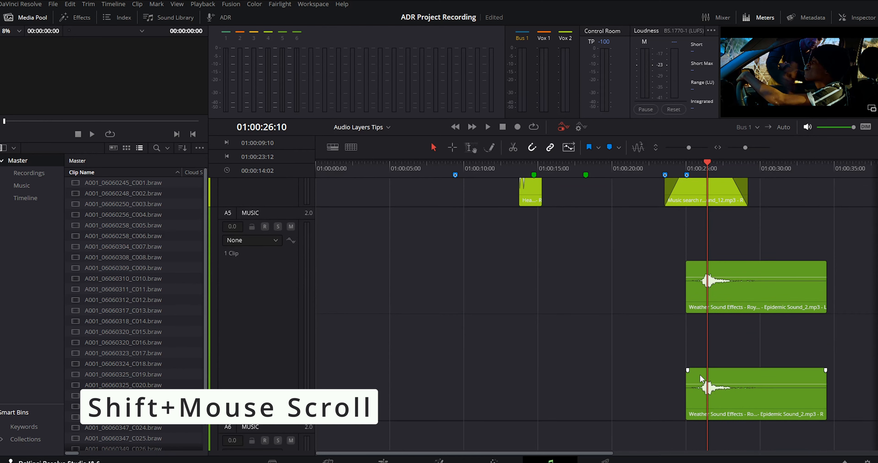
scroll("down", 3)
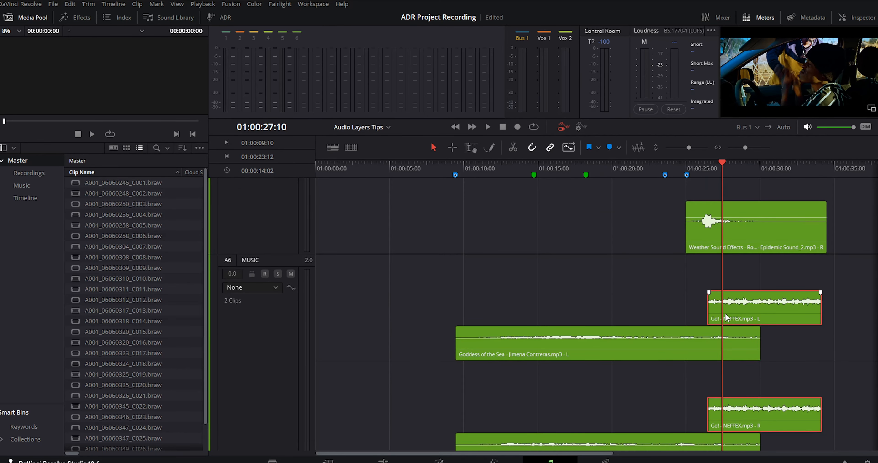
left_click(88, 4)
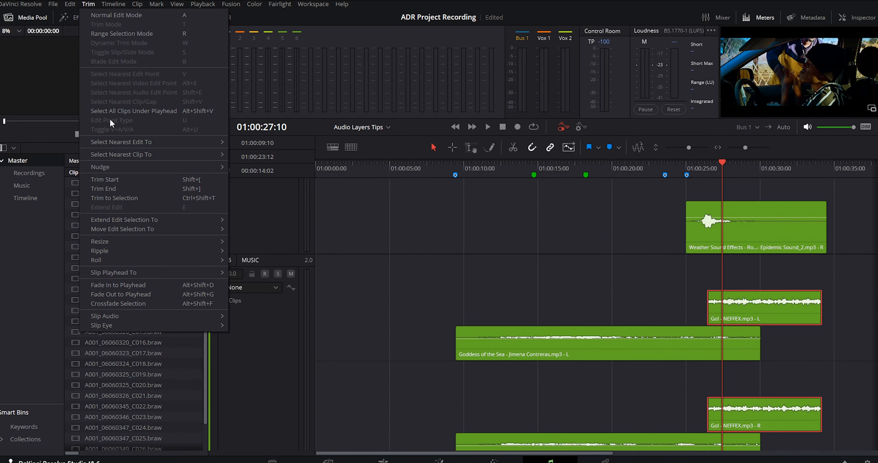
mouse_move(137, 289)
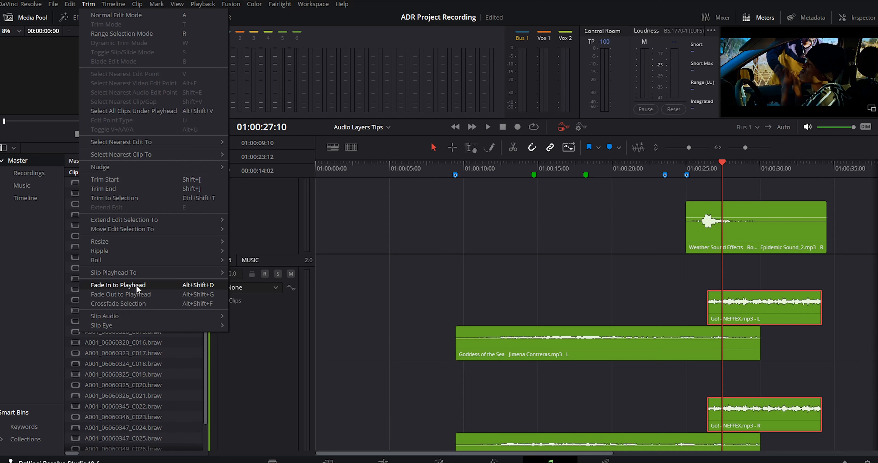